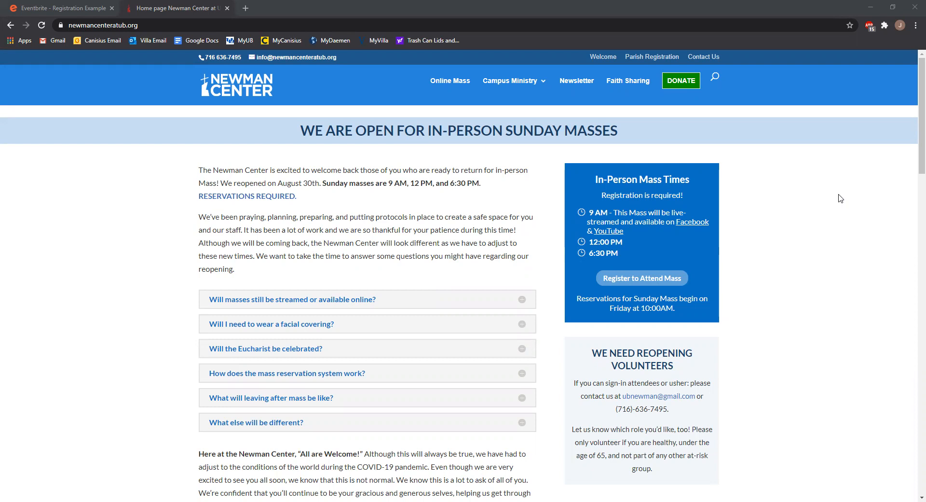
{"action": "mouse_move", "coordinate": [913, 319]}
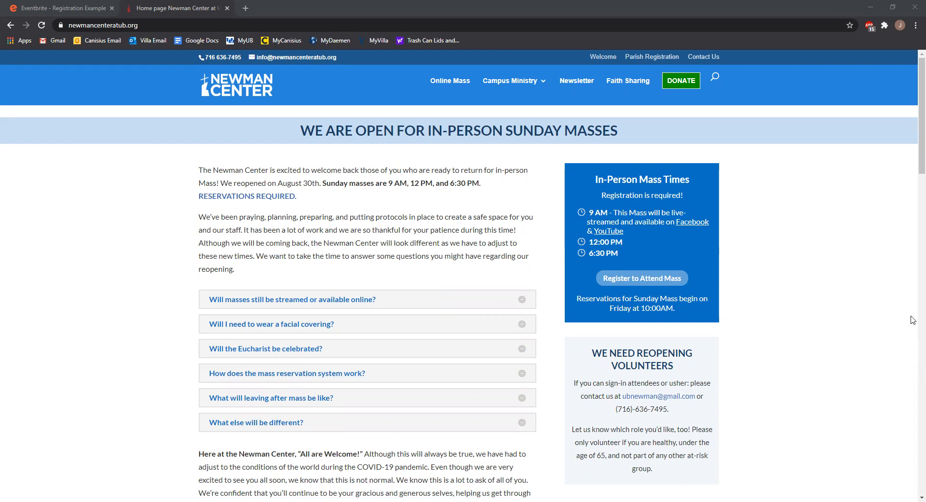
{"action": "mouse_move", "coordinate": [870, 340]}
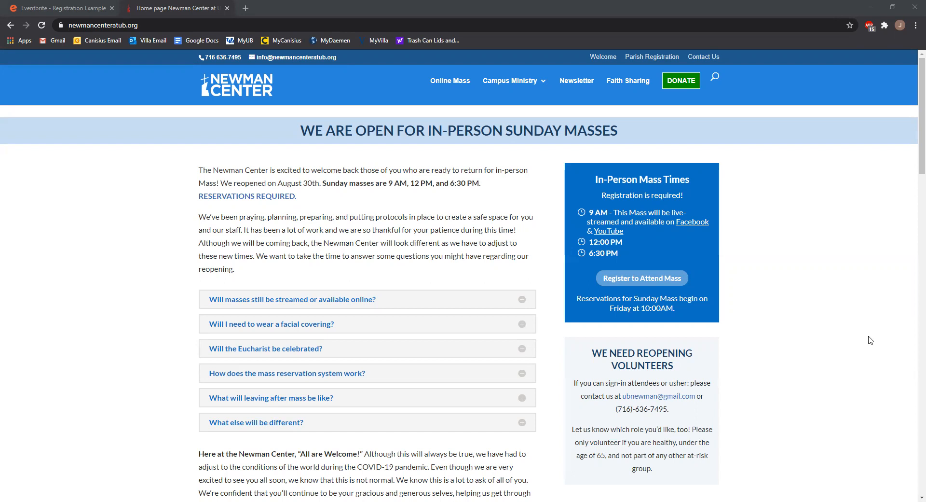
{"action": "mouse_move", "coordinate": [148, 21]}
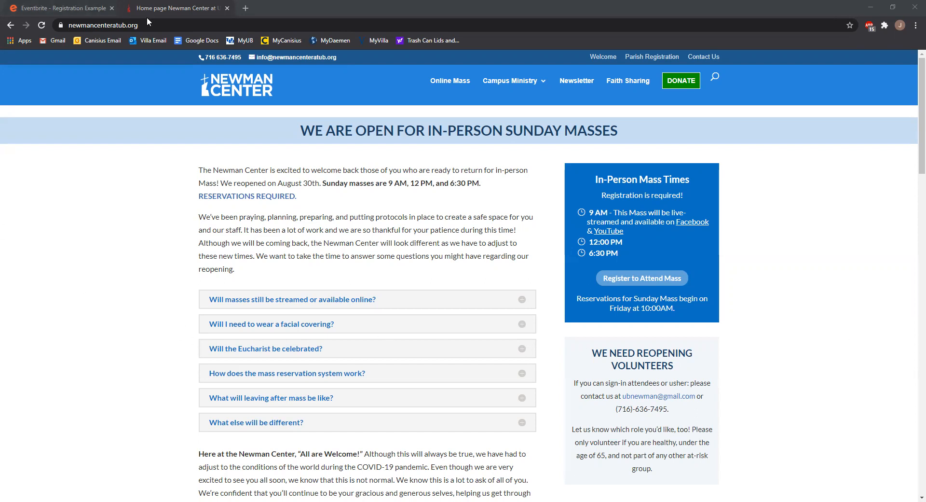
{"action": "mouse_move", "coordinate": [99, 217]}
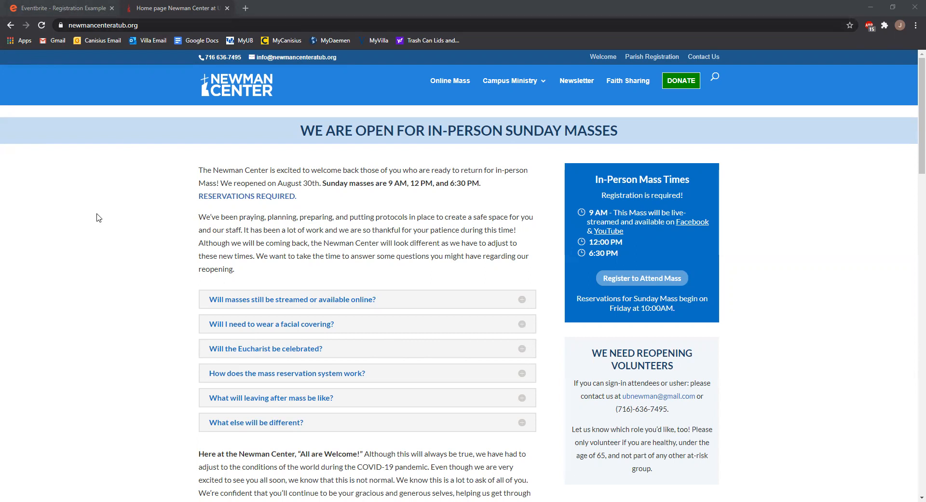
{"action": "mouse_move", "coordinate": [174, 215]}
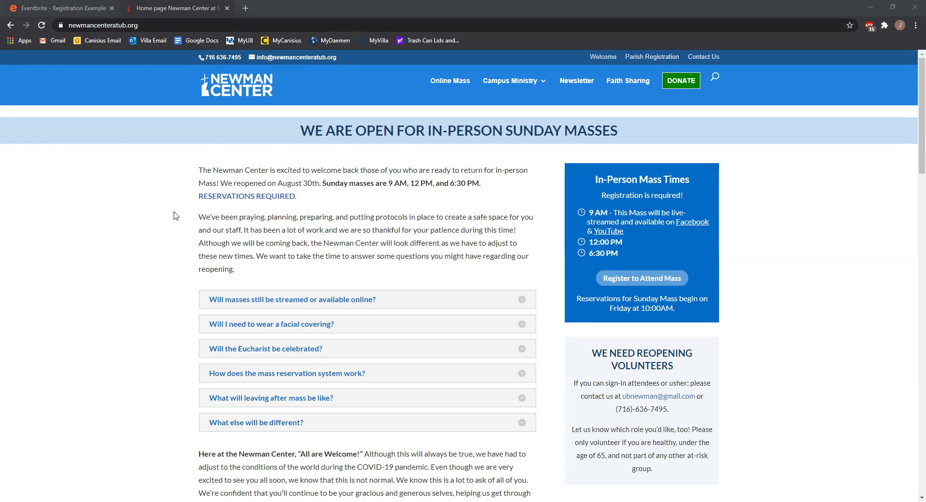
{"action": "mouse_move", "coordinate": [717, 184]}
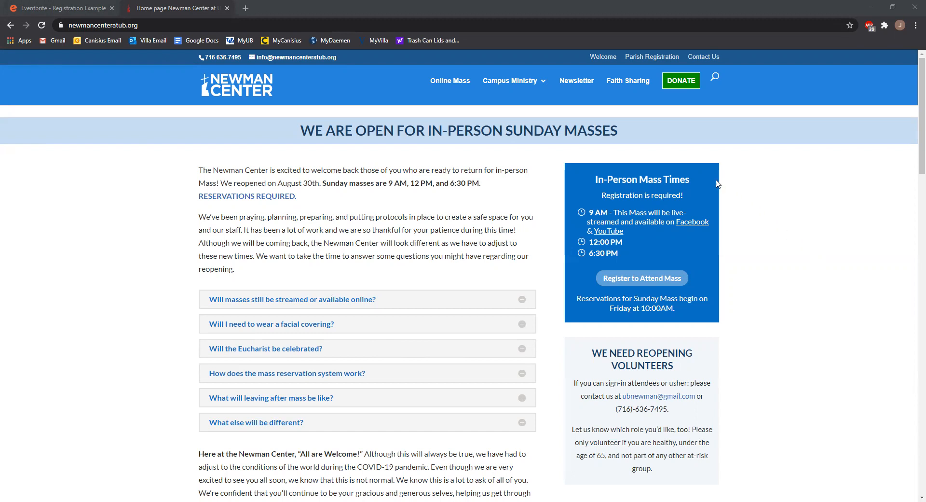
{"action": "mouse_move", "coordinate": [753, 177]}
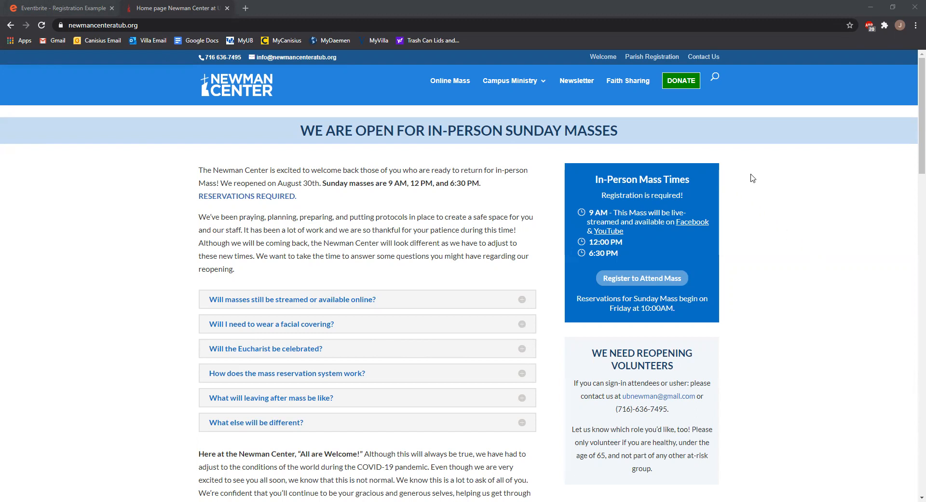
{"action": "mouse_move", "coordinate": [860, 294]}
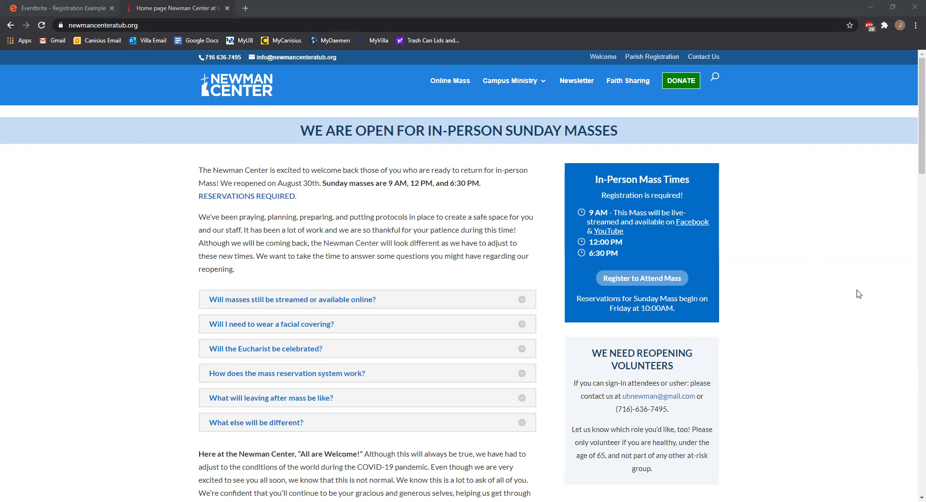
{"action": "mouse_move", "coordinate": [772, 288]}
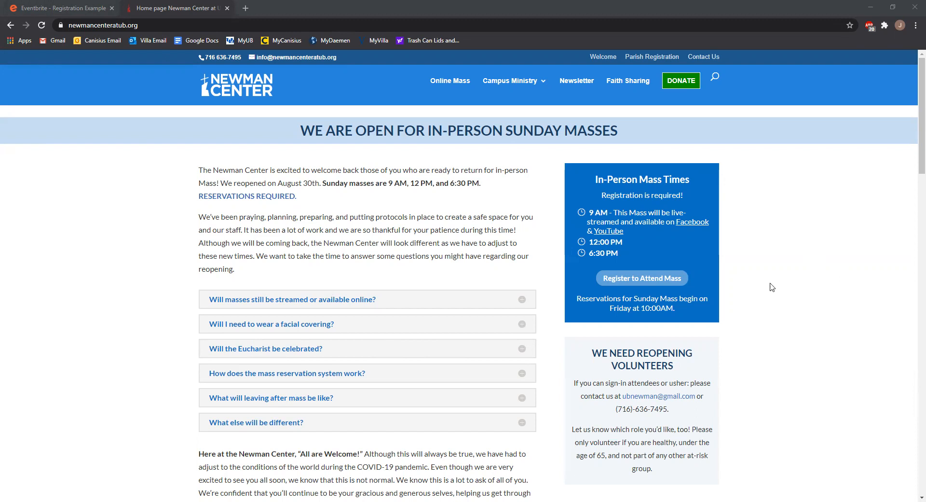
View the UB Newman Mass event page, then return to the Registration Example dashboard
{"action": "left_click", "coordinate": [641, 278]}
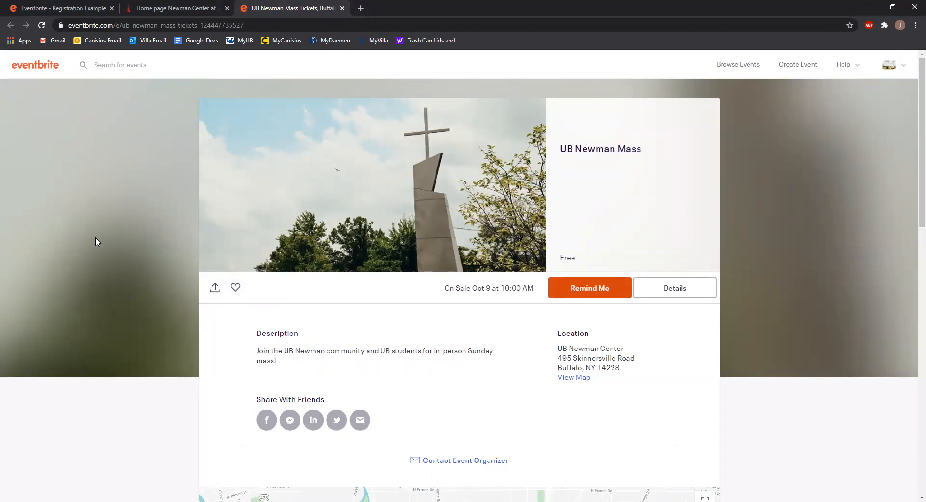
{"action": "mouse_move", "coordinate": [590, 287]}
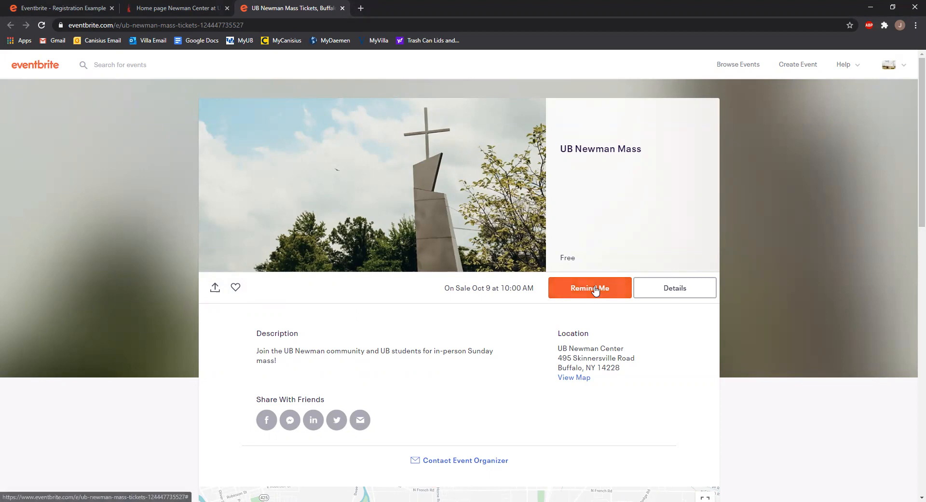
{"action": "mouse_move", "coordinate": [324, 263]}
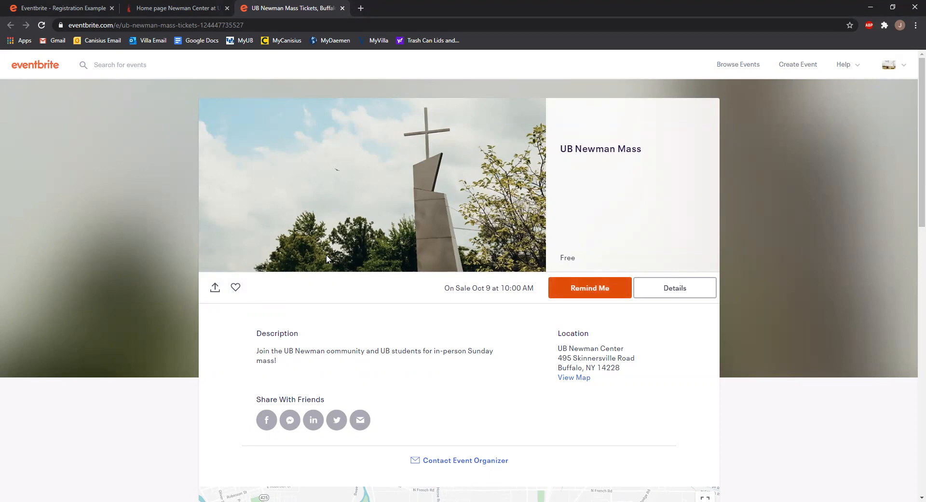
{"action": "mouse_move", "coordinate": [613, 297]}
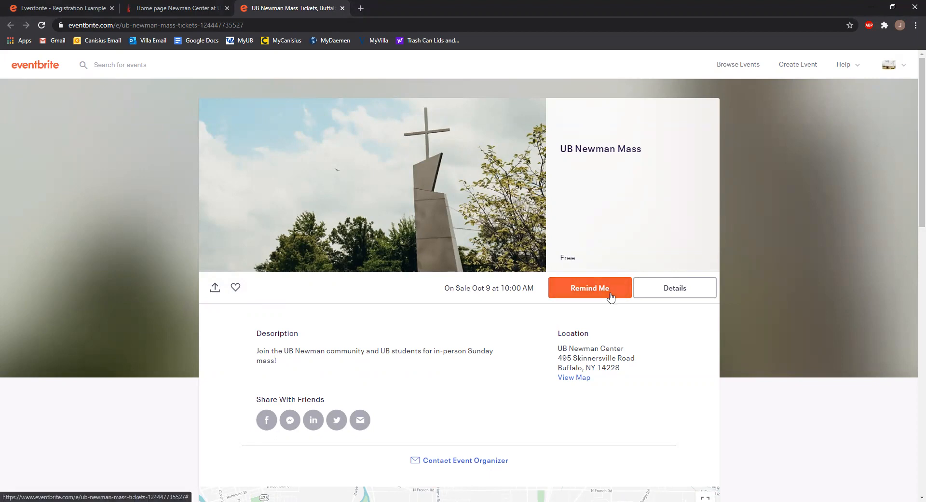
{"action": "mouse_move", "coordinate": [147, 65]}
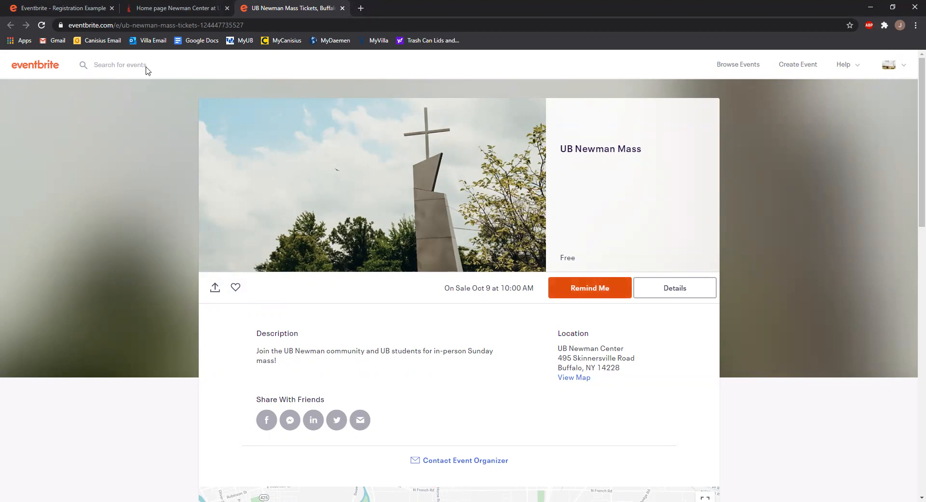
{"action": "left_click", "coordinate": [59, 8]}
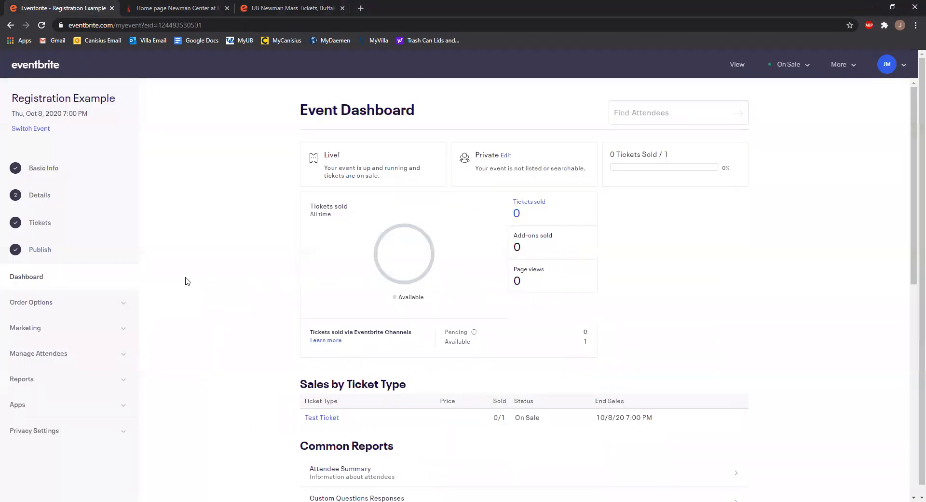
Begin registration from the public Registration Example page, adding one free Test Ticket ($0.00)
{"action": "scroll", "scroll_direction": "down", "scroll_amount": 3}
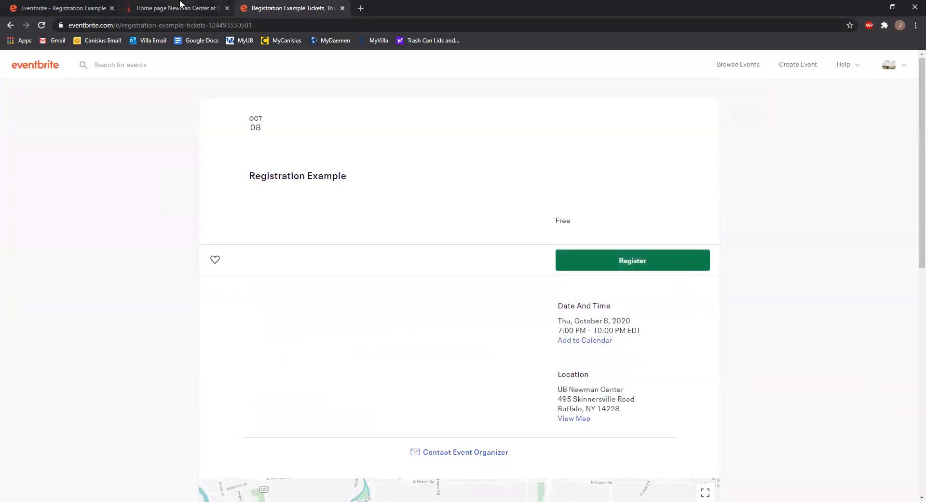
{"action": "left_click", "coordinate": [177, 7]}
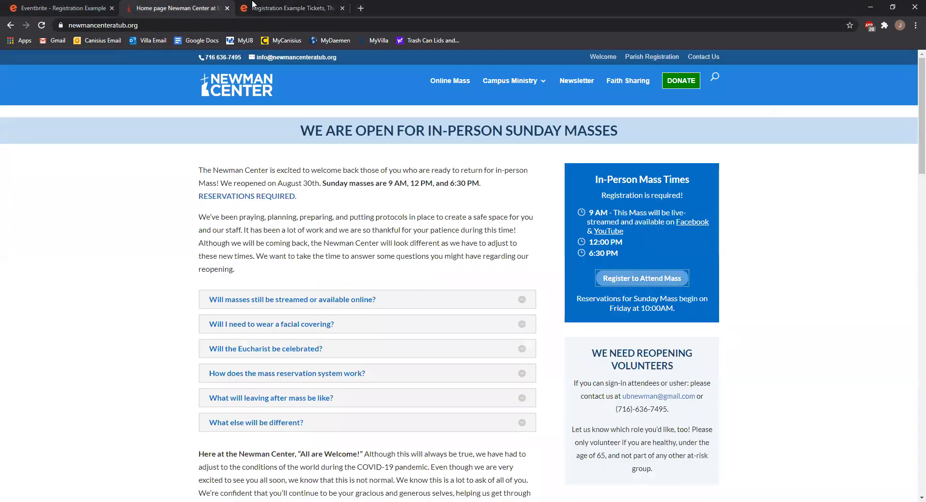
{"action": "left_click", "coordinate": [290, 8]}
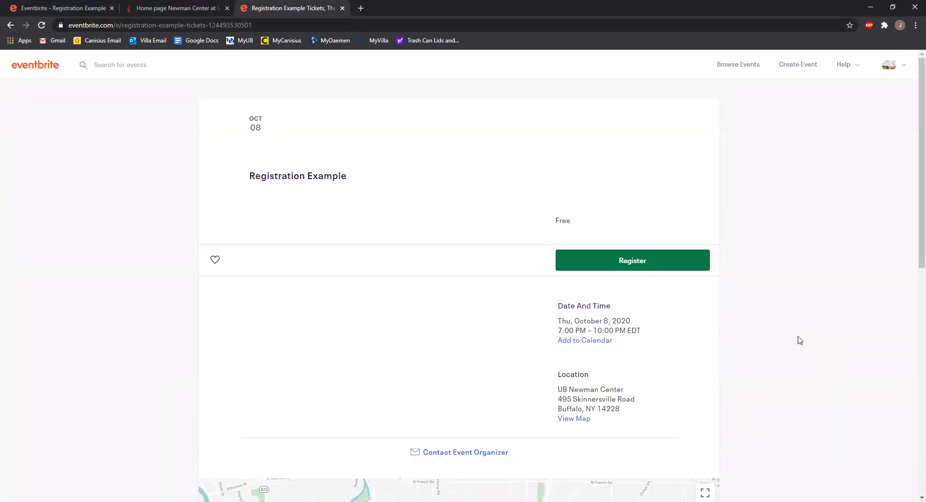
{"action": "left_click", "coordinate": [632, 259]}
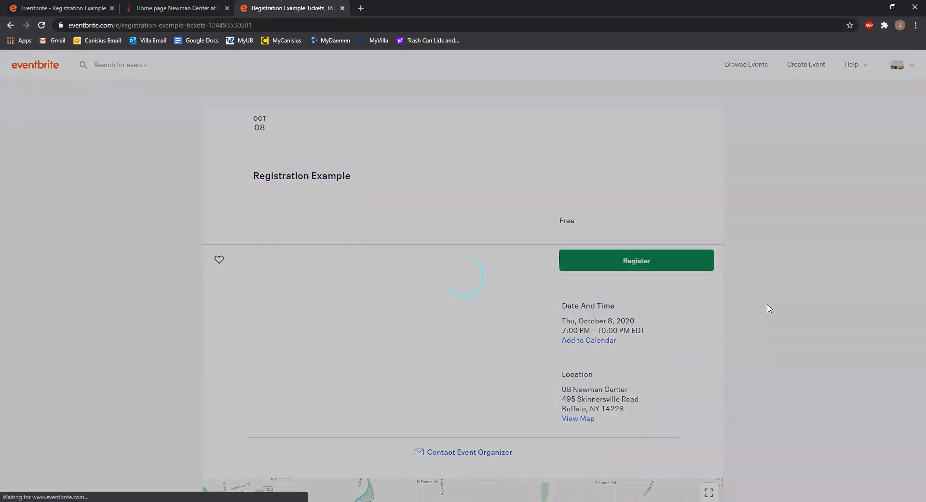
{"action": "left_click", "coordinate": [636, 260]}
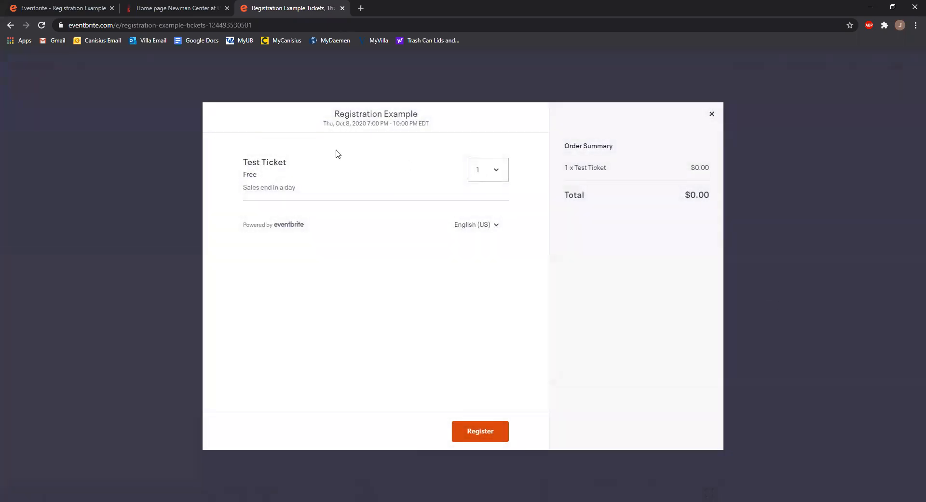
{"action": "mouse_move", "coordinate": [324, 296]}
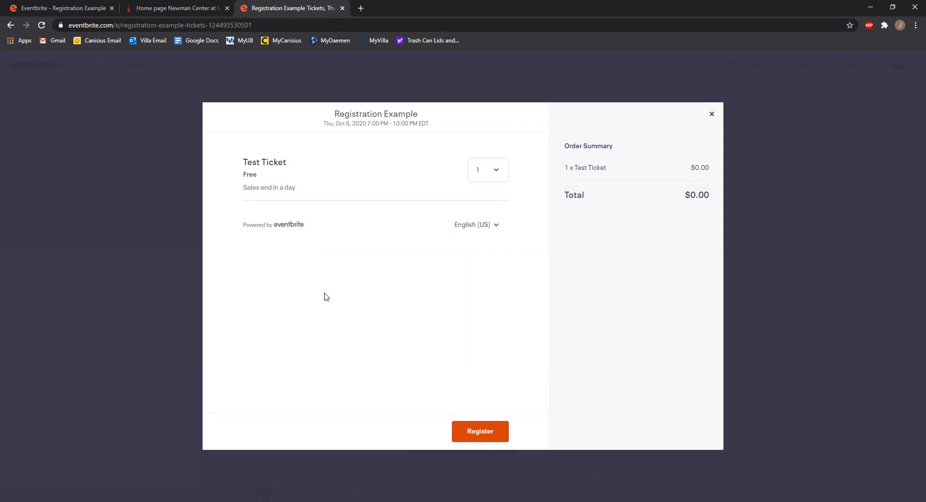
{"action": "mouse_move", "coordinate": [360, 300]}
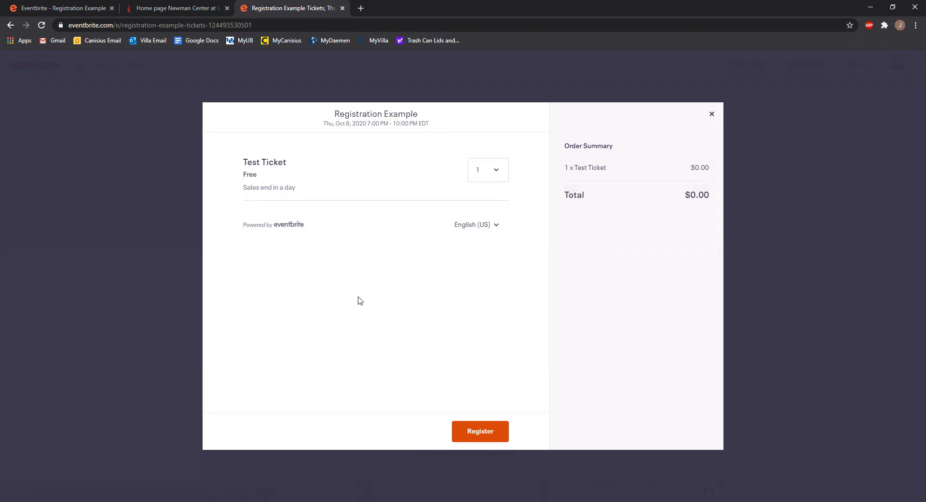
{"action": "mouse_move", "coordinate": [495, 181]}
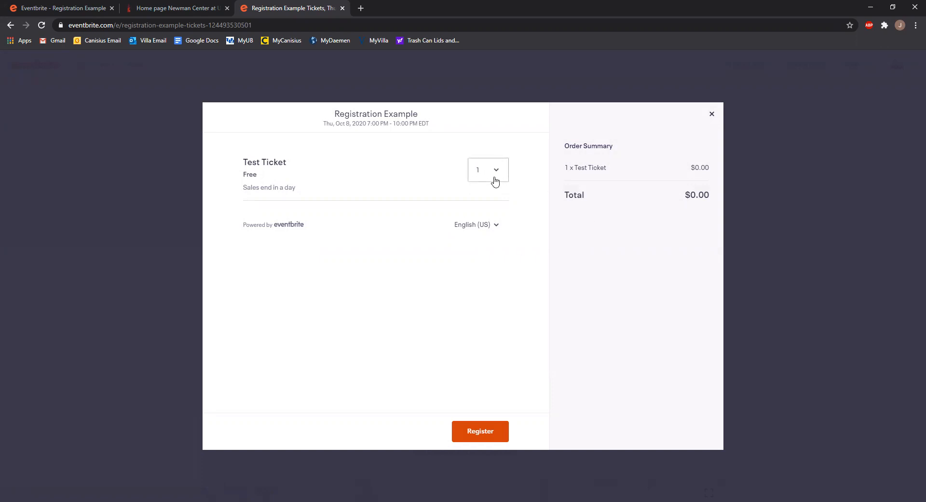
{"action": "mouse_move", "coordinate": [480, 431]}
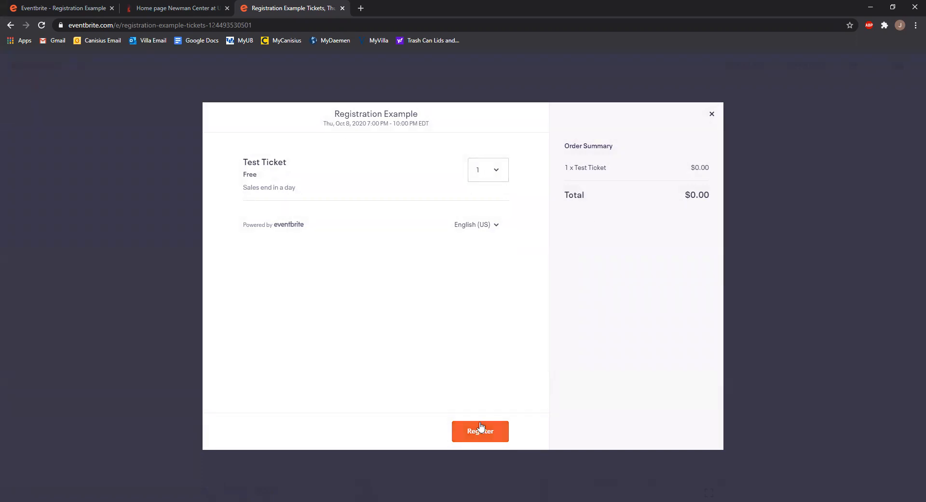
Register quantity 1 of the free Test Ticket to reach the Contact Information form
{"action": "left_click", "coordinate": [480, 432]}
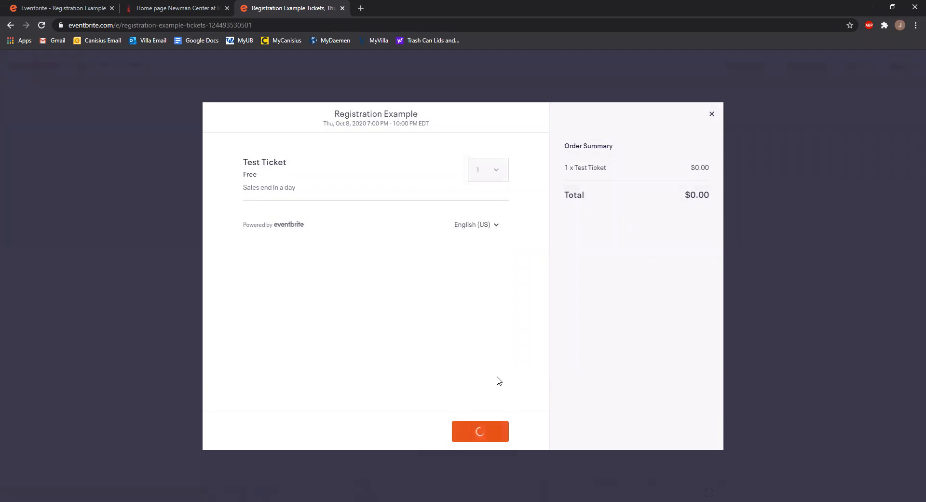
{"action": "left_click", "coordinate": [480, 431]}
{"action": "type", "text": "J"}
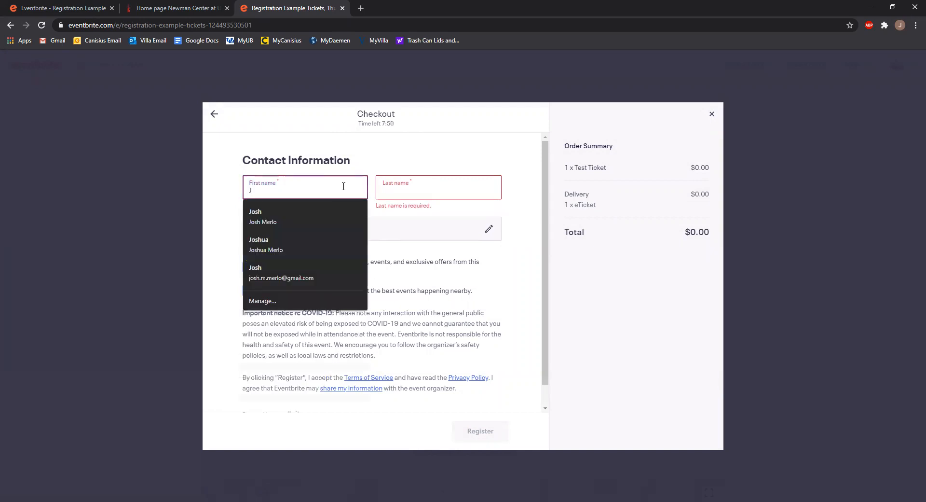
Autofill first name, last name, email and confirm email from saved entries, then submit the order
{"action": "left_click", "coordinate": [263, 216]}
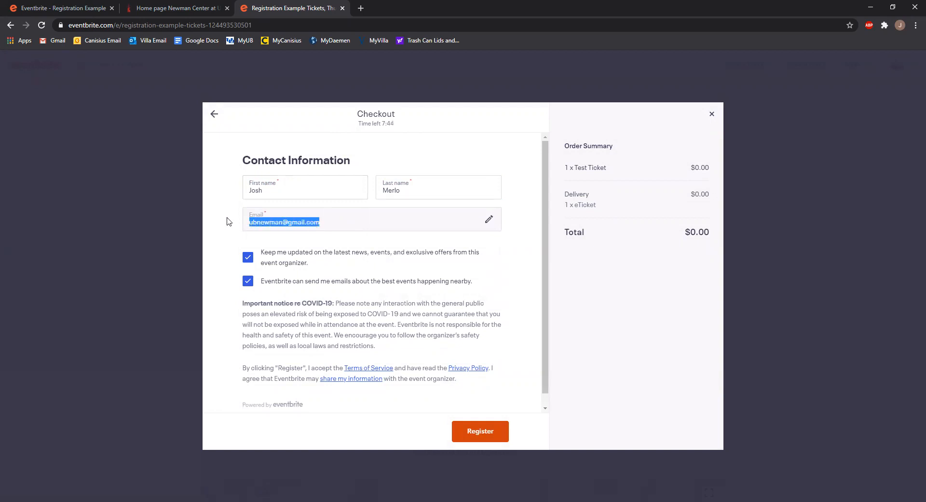
{"action": "left_click", "coordinate": [305, 232]}
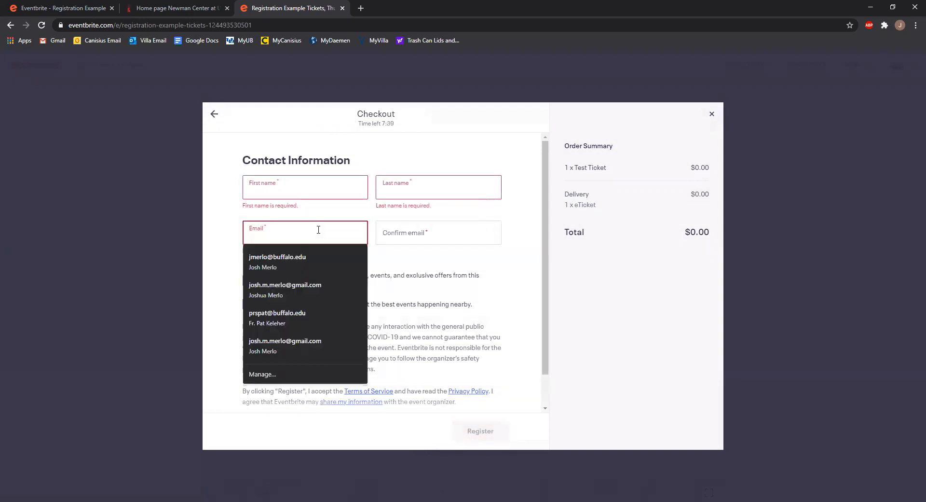
{"action": "left_click", "coordinate": [277, 262]}
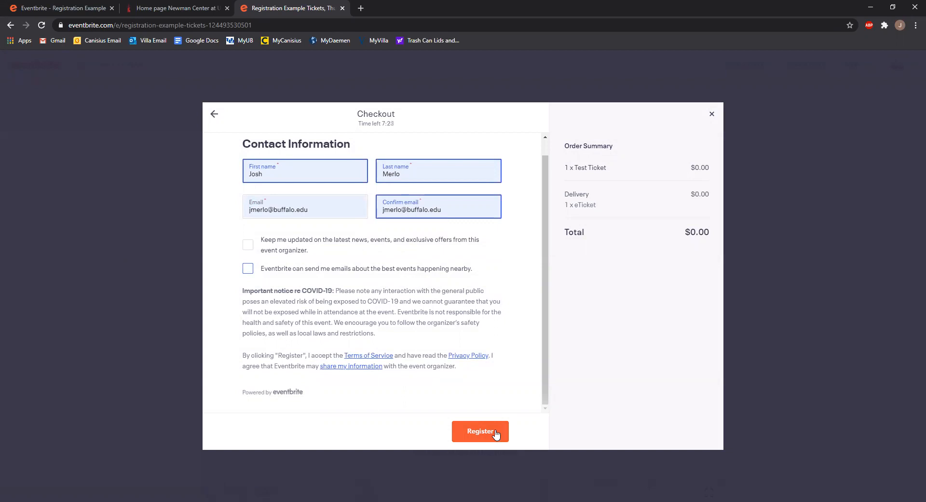
{"action": "left_click", "coordinate": [481, 431]}
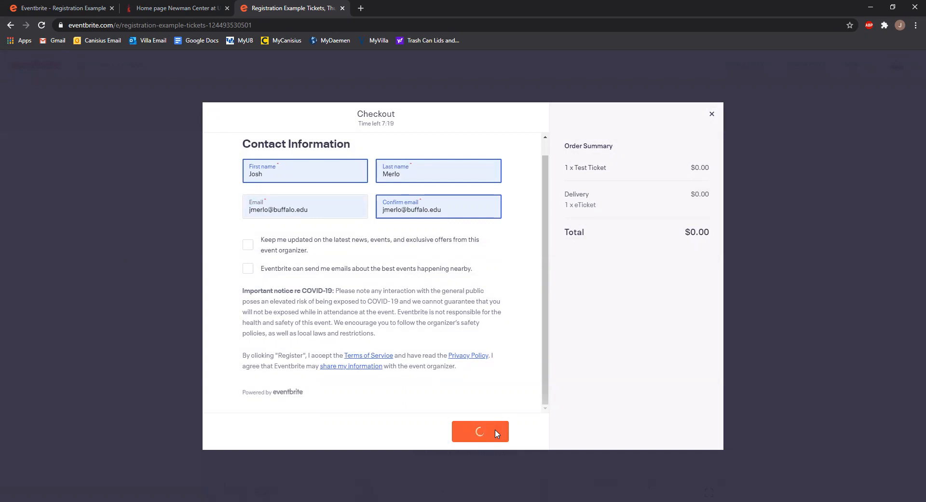
Complete registration to show the 'Thanks for your order!' confirmation with one ticket emailed
{"action": "left_click", "coordinate": [480, 431]}
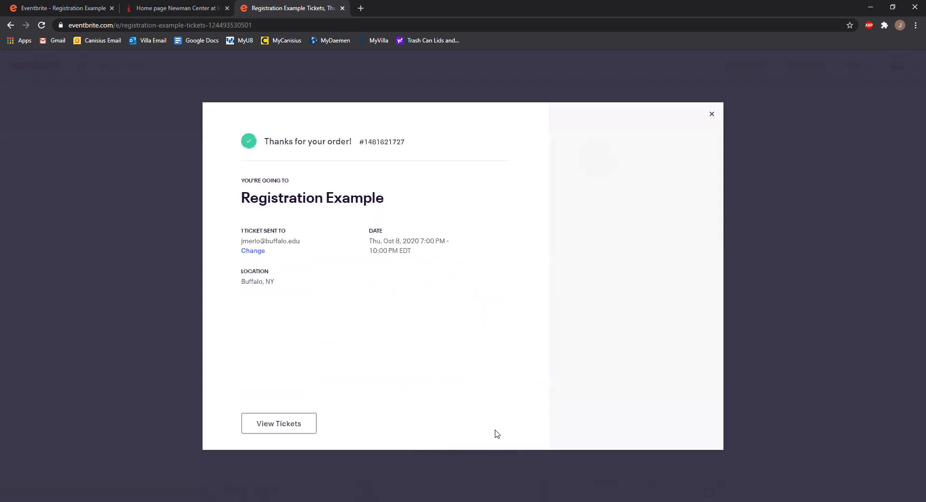
{"action": "mouse_move", "coordinate": [447, 173]}
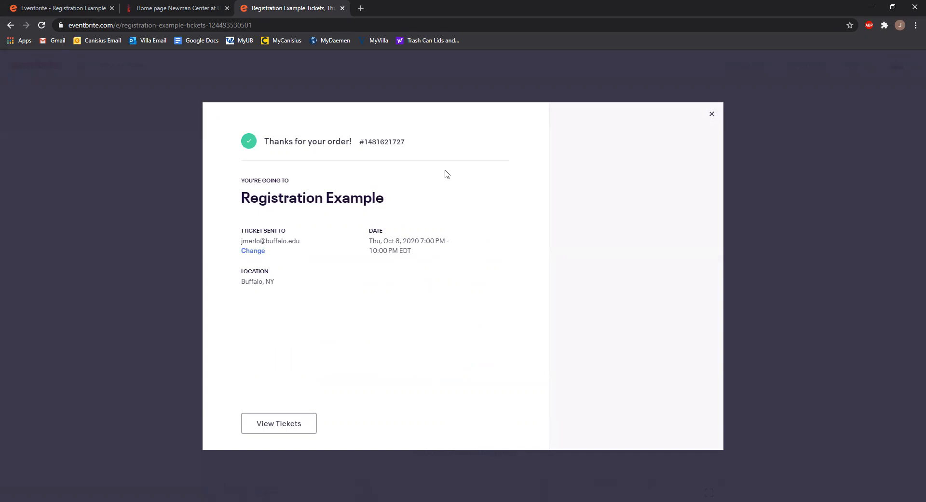
{"action": "mouse_move", "coordinate": [487, 153]}
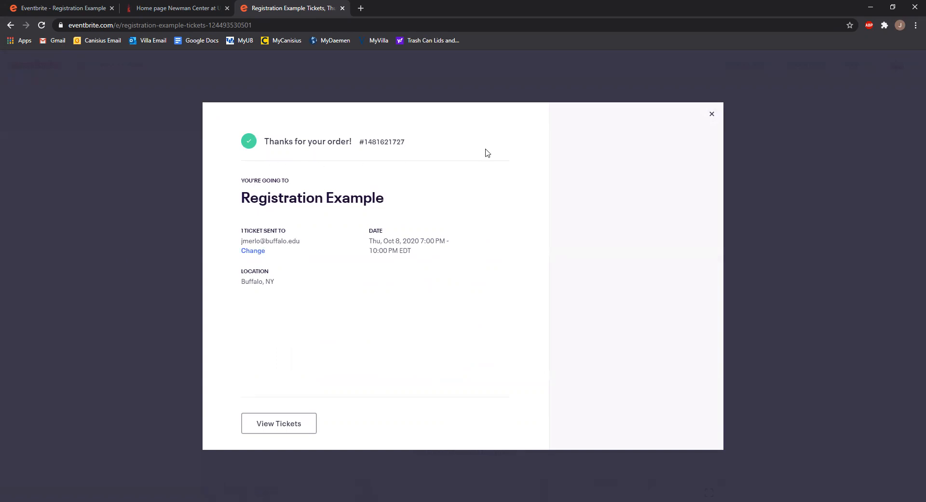
{"action": "mouse_move", "coordinate": [431, 222]}
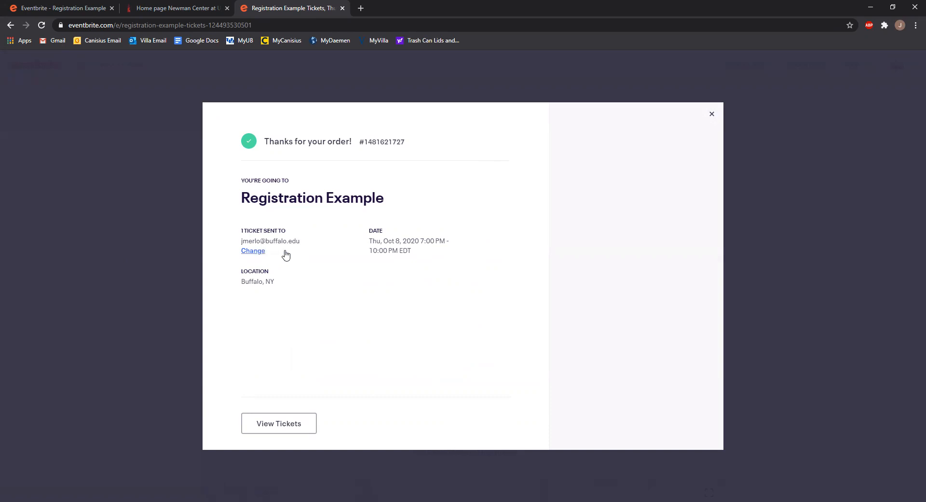
{"action": "mouse_move", "coordinate": [329, 273]}
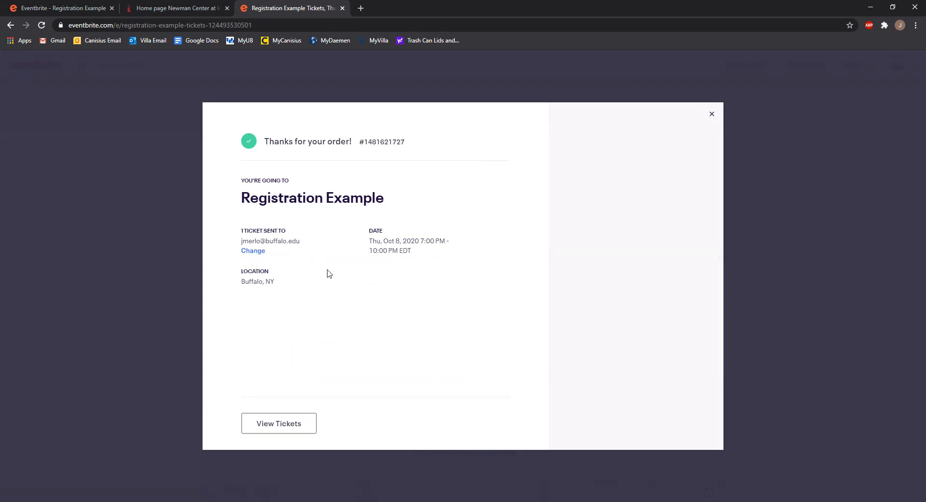
{"action": "mouse_move", "coordinate": [367, 321]}
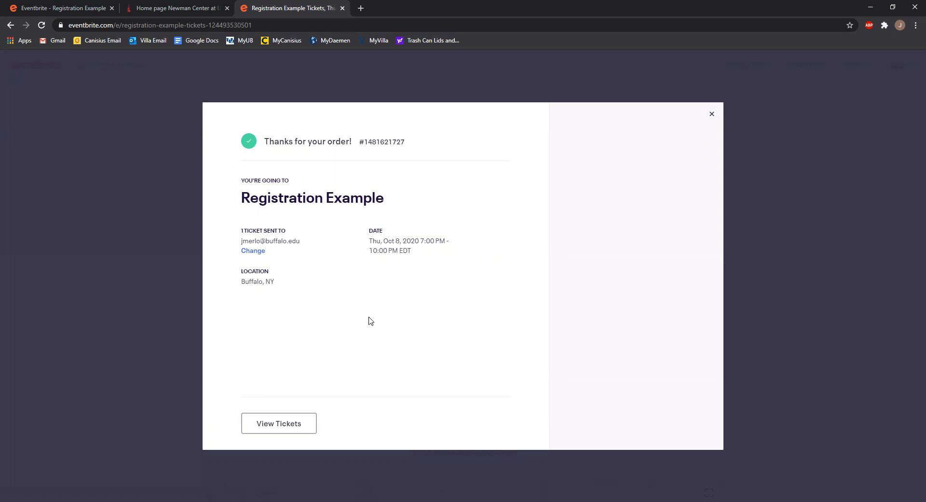
Visit the UB Newman Mass event from the Newman Center site, then return to the order confirmation
{"action": "left_click", "coordinate": [176, 8]}
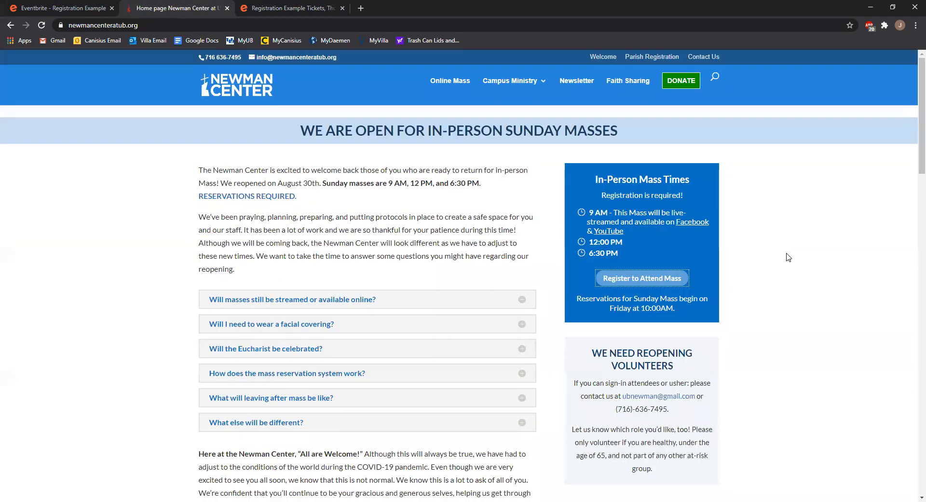
{"action": "mouse_move", "coordinate": [820, 271]}
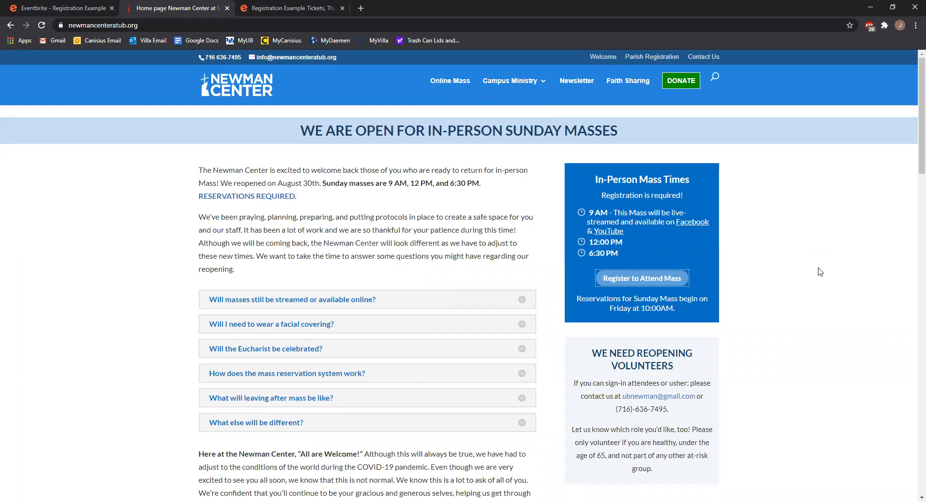
{"action": "left_click", "coordinate": [62, 7]}
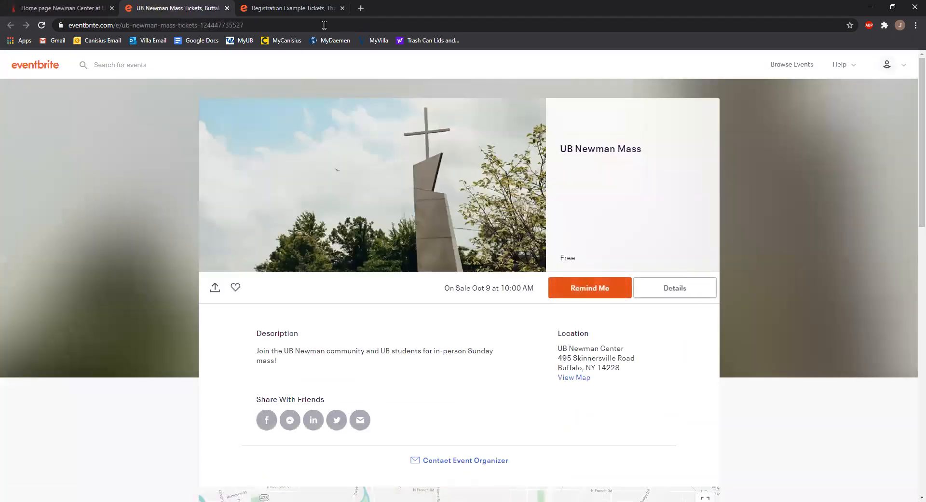
{"action": "left_click", "coordinate": [289, 8]}
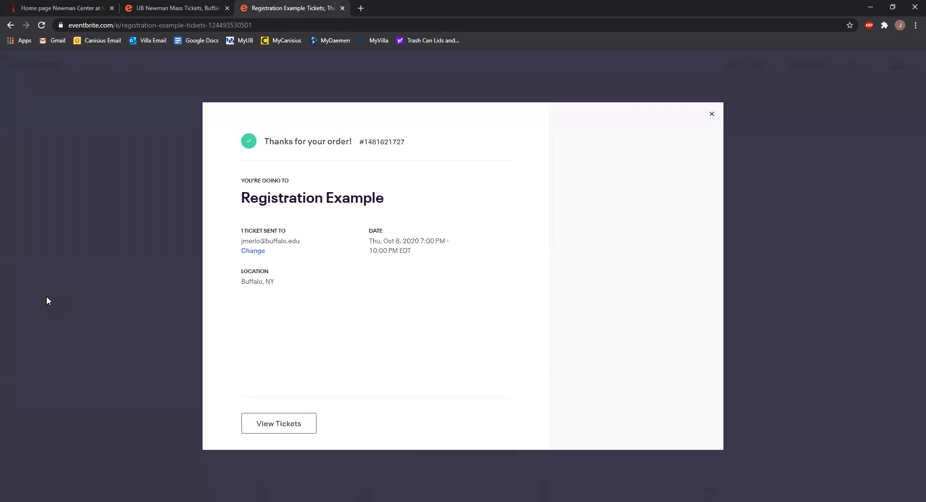
{"action": "mouse_move", "coordinate": [476, 21]}
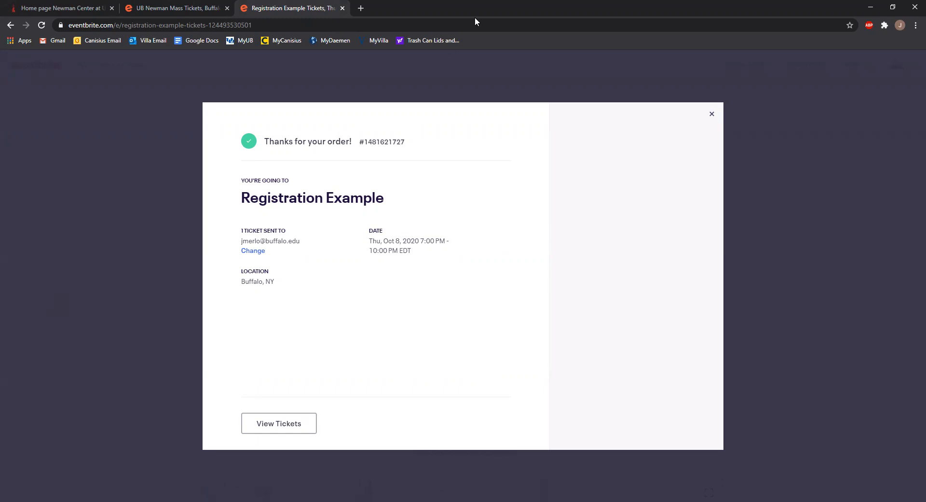